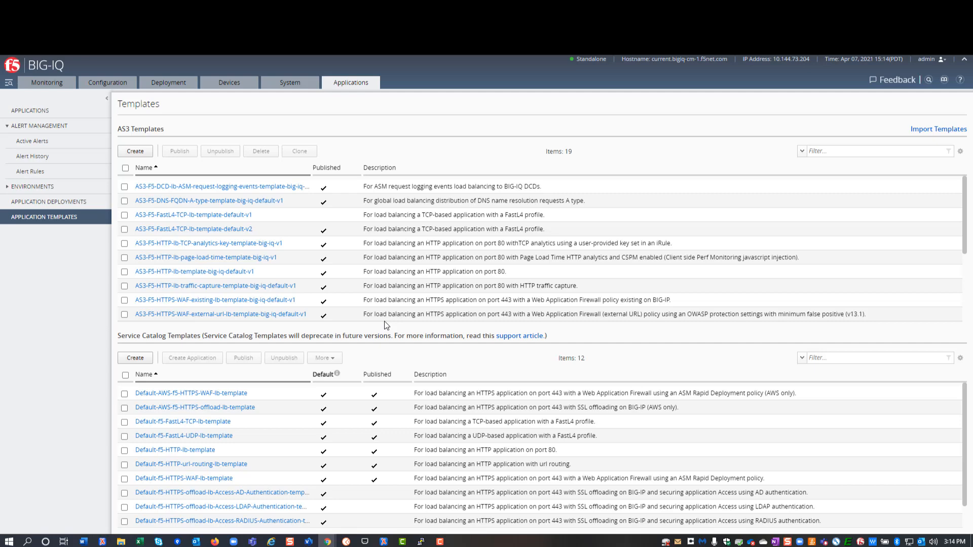
mouse_move(193, 272)
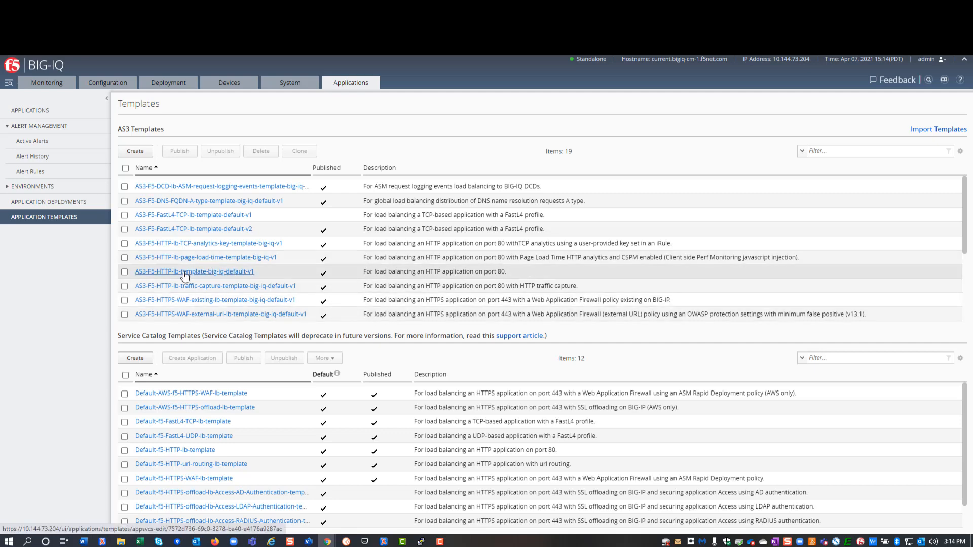
Clone the AS3-F5-HTTPS-offload-lb-existing-cert template as a new template named two-https-monitors
click(125, 270)
text(two-)
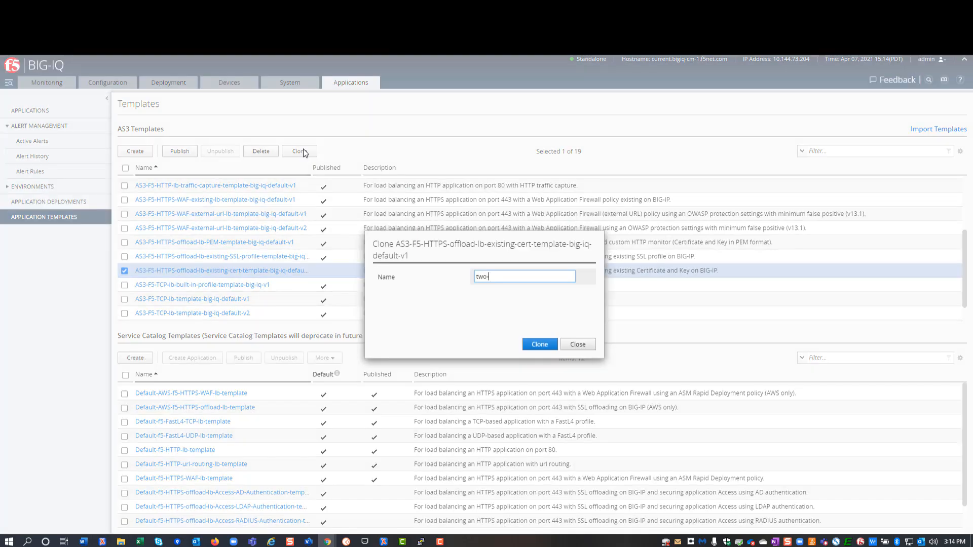
text(https-monitors)
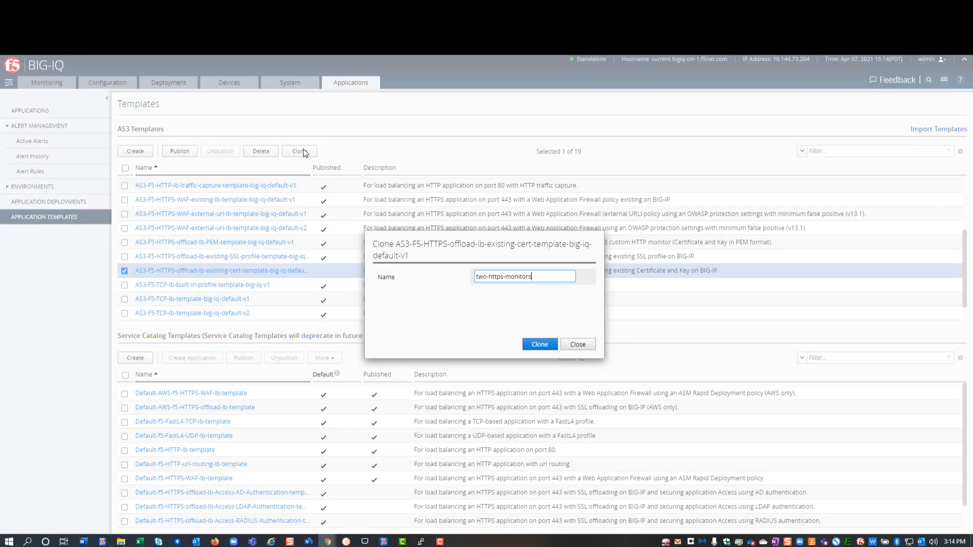
mouse_move(538, 344)
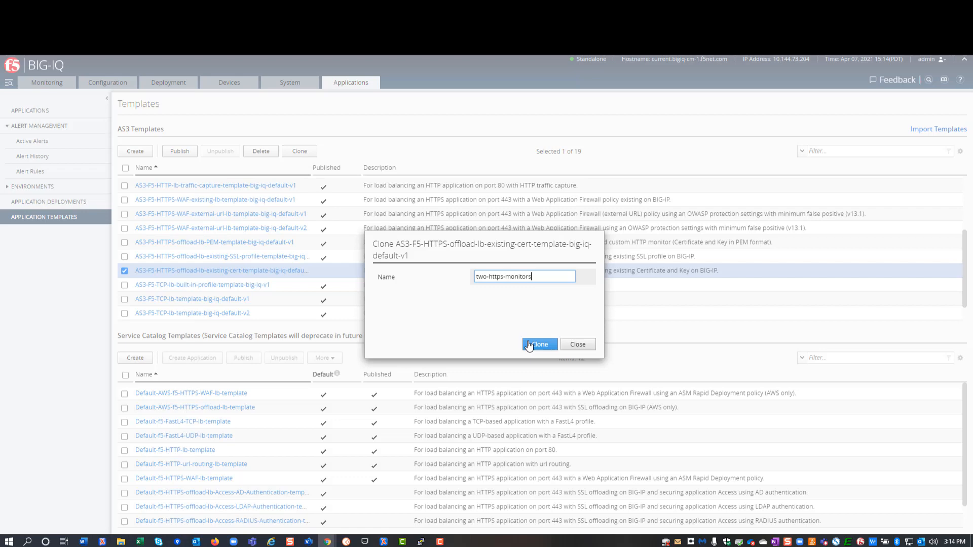
click(538, 345)
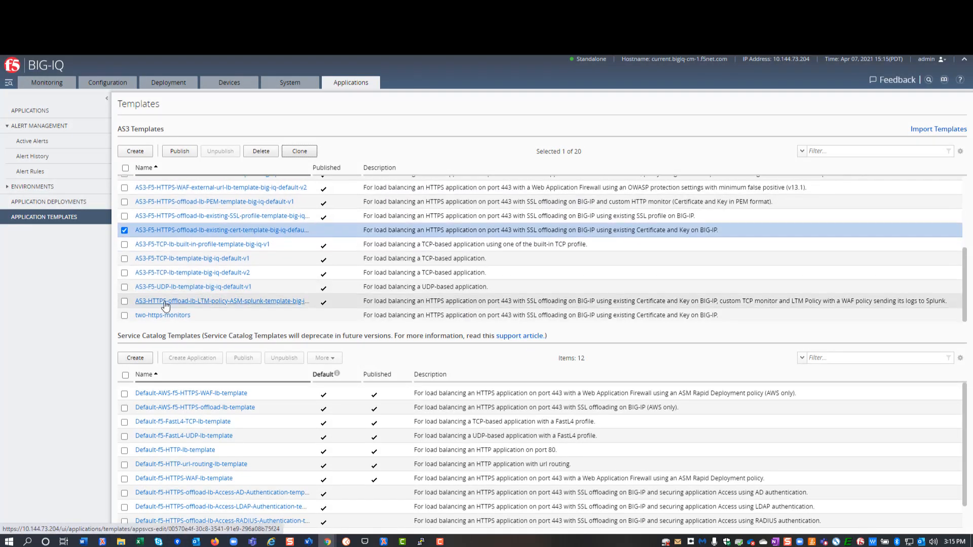
Set the two-https-monitors template's tenant to monitor-demo, save, and bring up the Add/Remove classes list
click(162, 314)
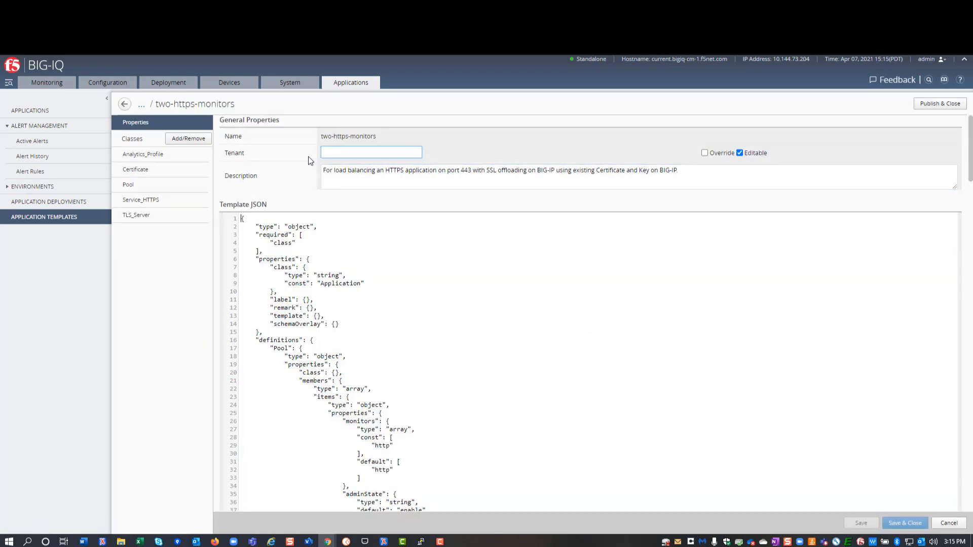
text(monitor-demo)
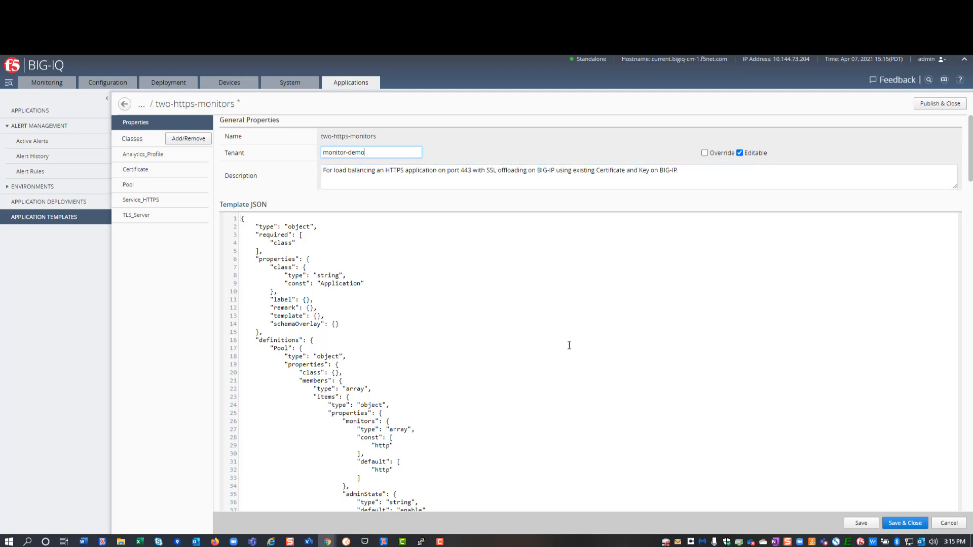
mouse_move(860, 523)
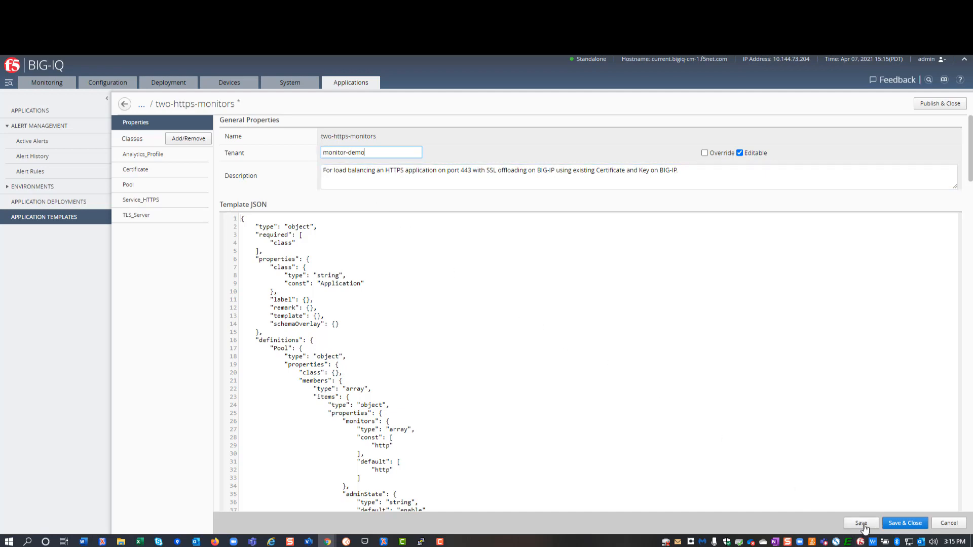
click(861, 523)
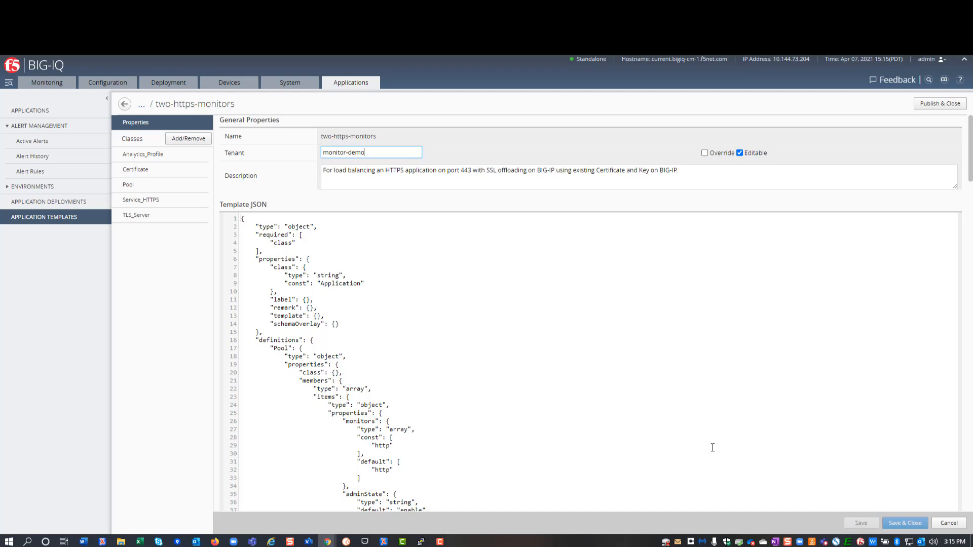
click(188, 138)
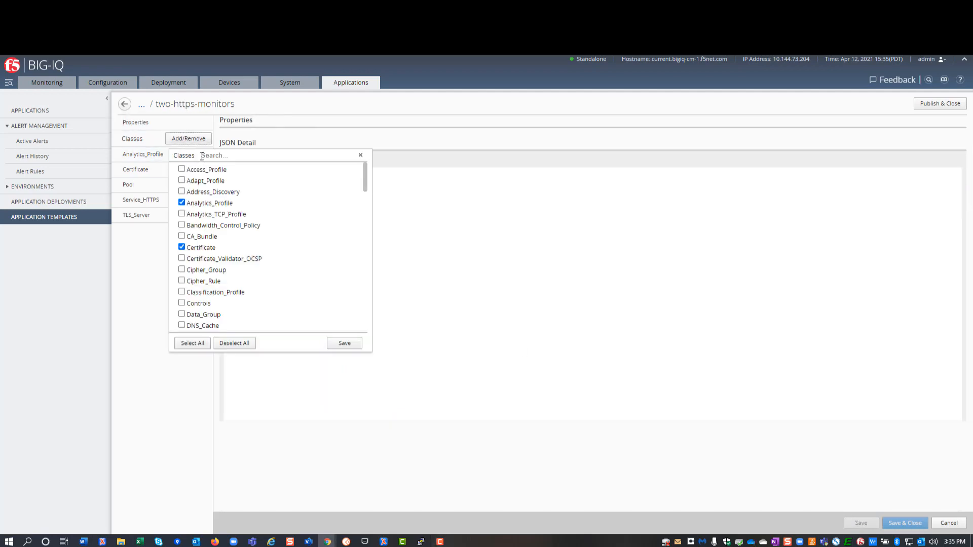
Find and include the Monitor class in the template, then bring up its properties
scroll(down, 3)
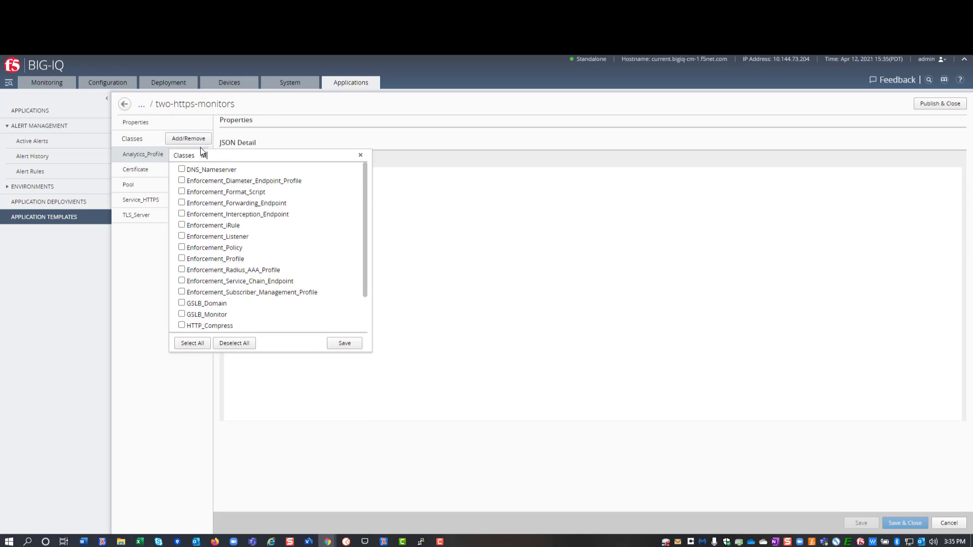
text(on)
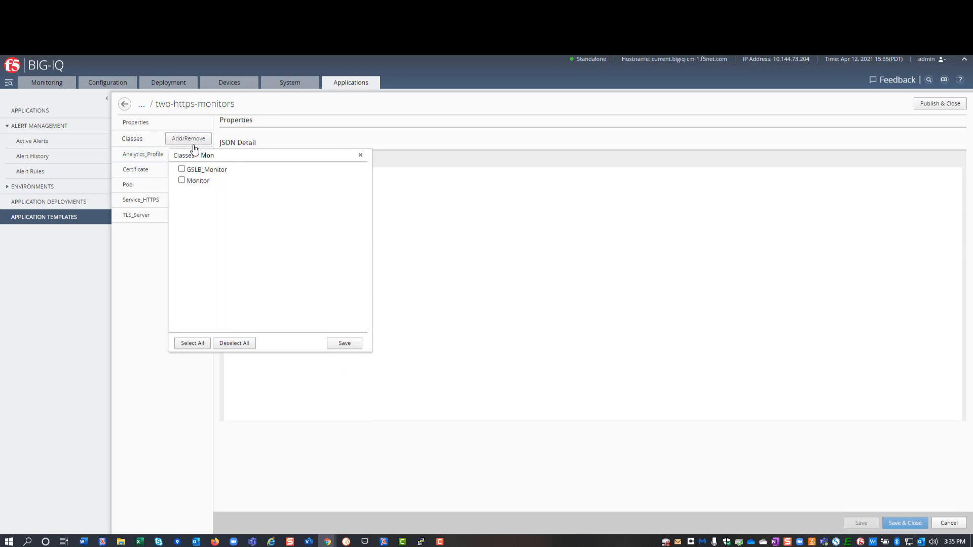
click(182, 181)
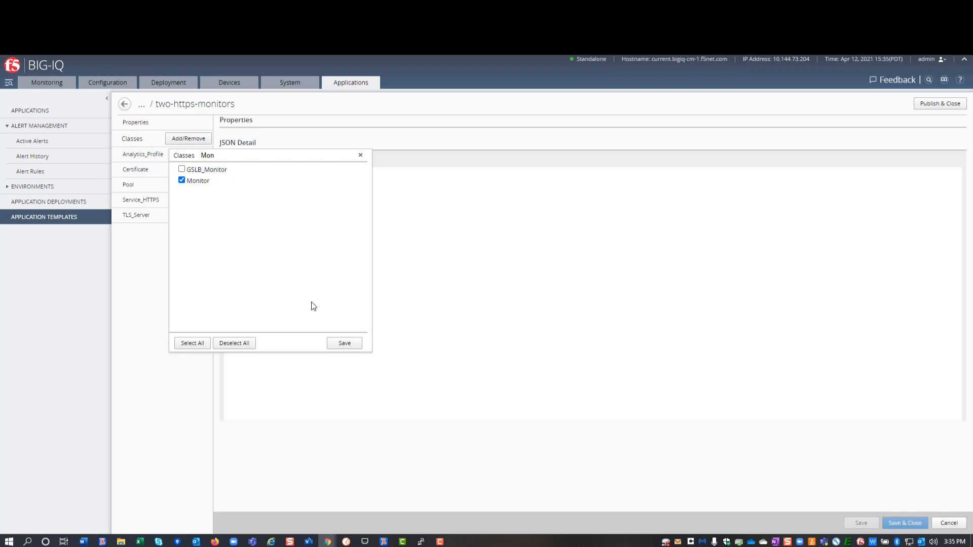
click(343, 344)
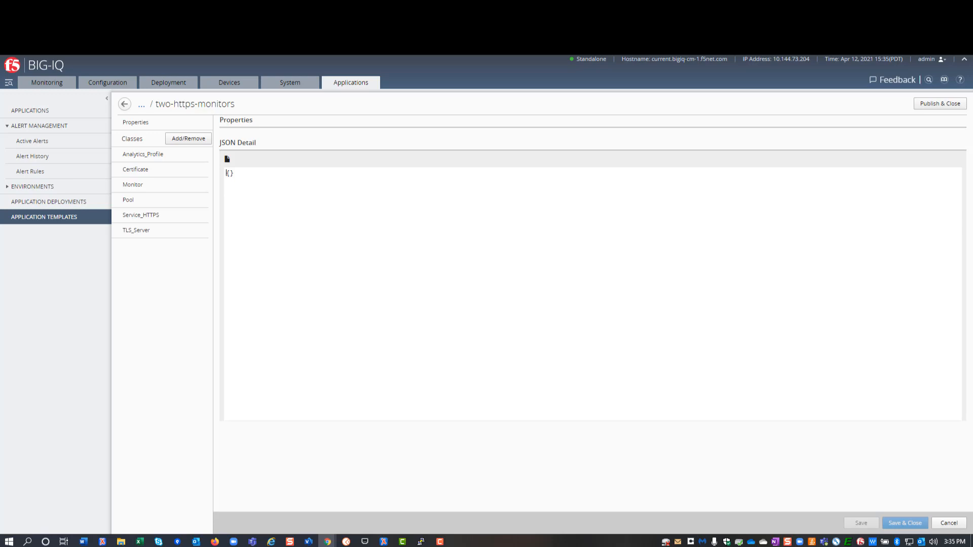
click(133, 184)
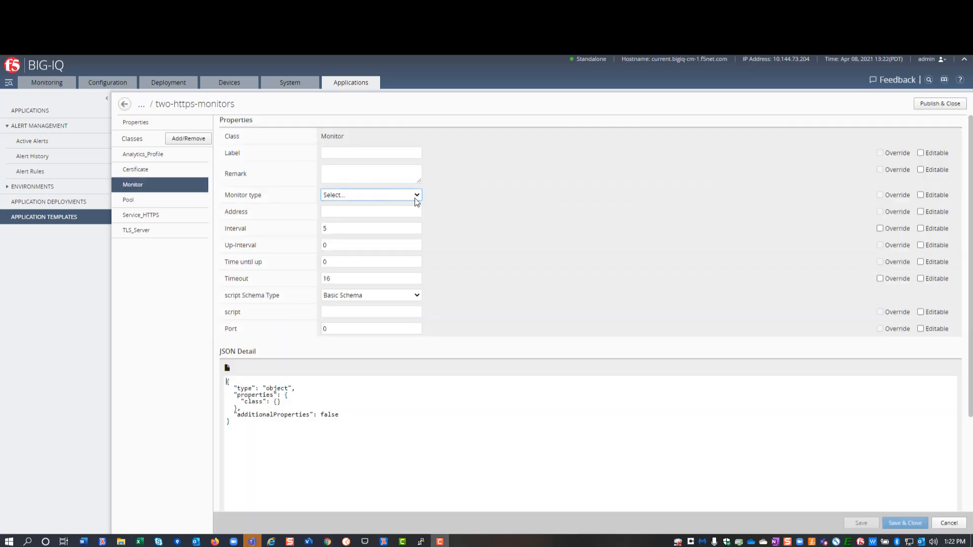
Set Monitor type to https, mark Interval, Timeout, Send and Receive down editable, and save
click(371, 194)
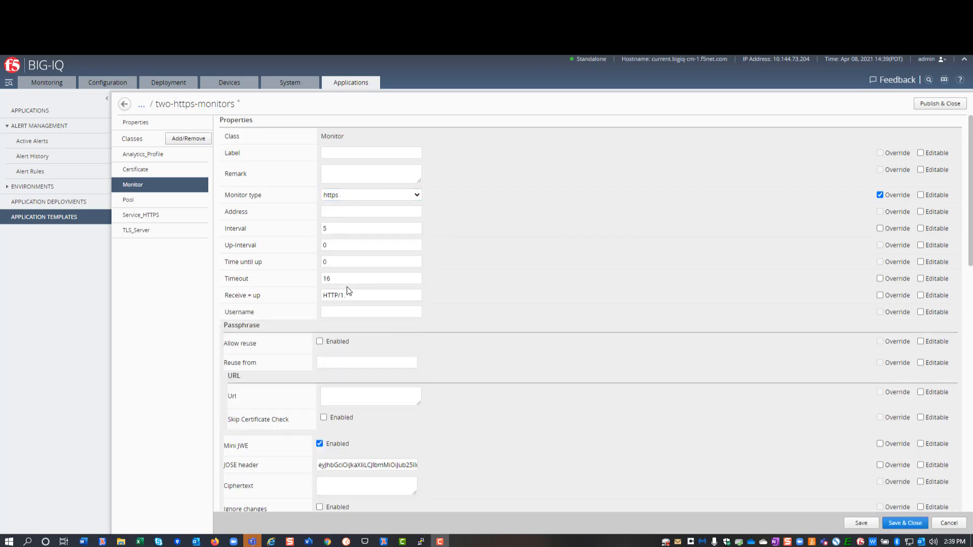
mouse_move(772, 231)
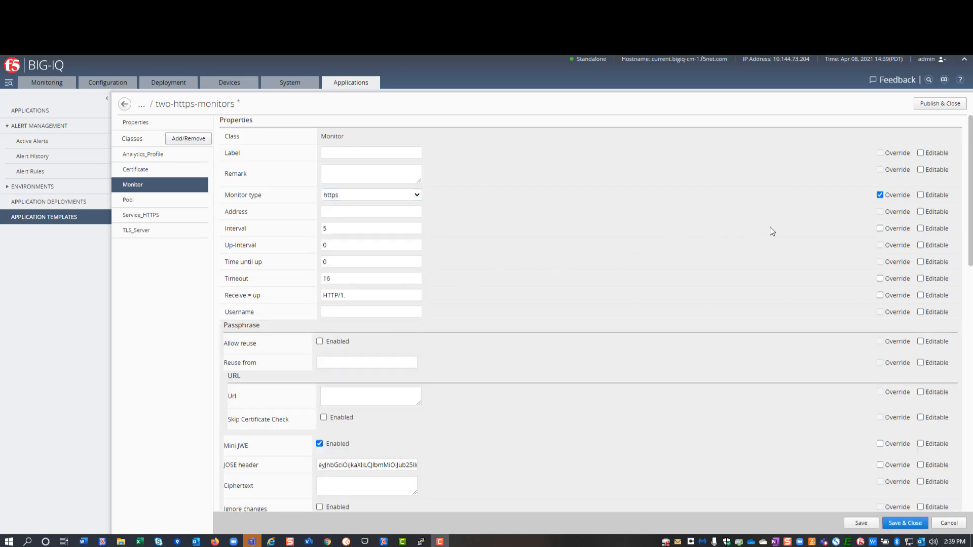
click(921, 228)
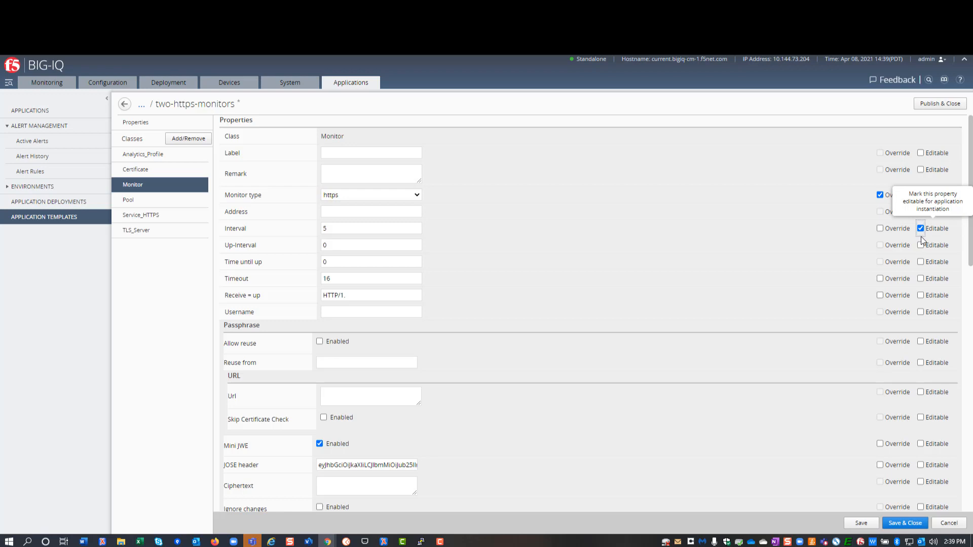
mouse_move(920, 297)
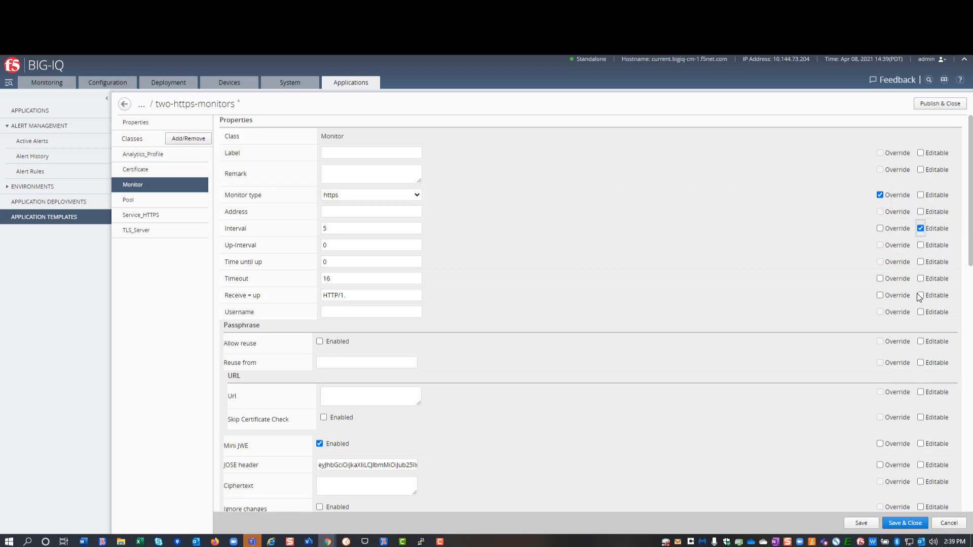
scroll(down, 3)
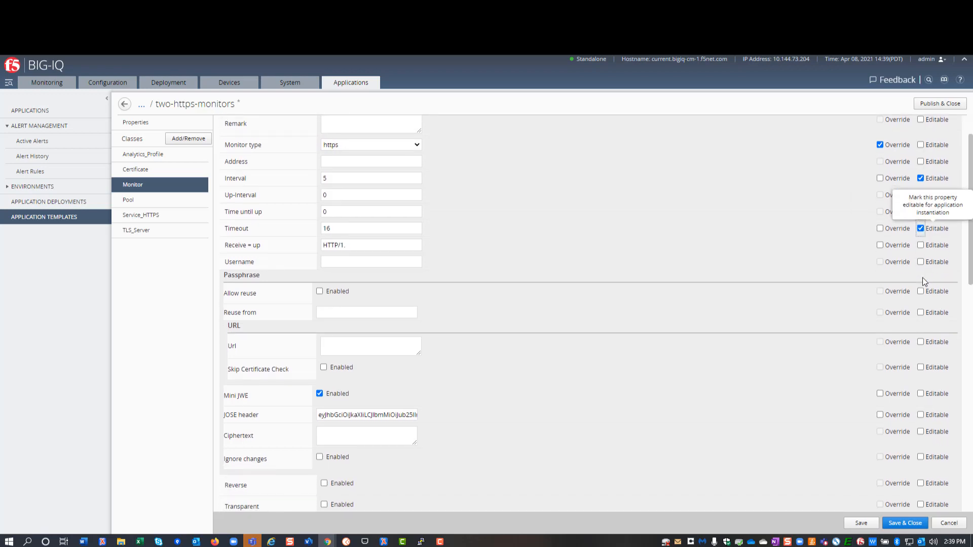
scroll(down, 3)
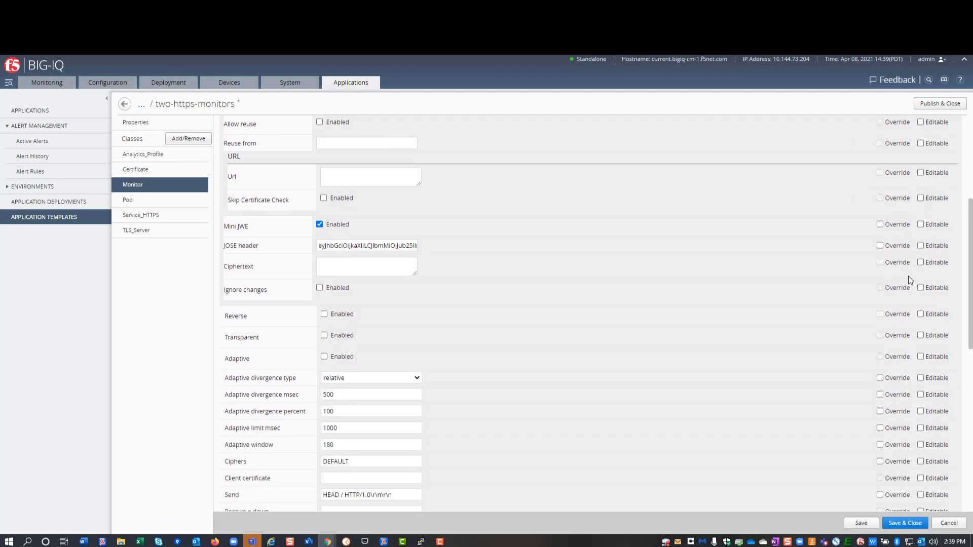
scroll(down, 3)
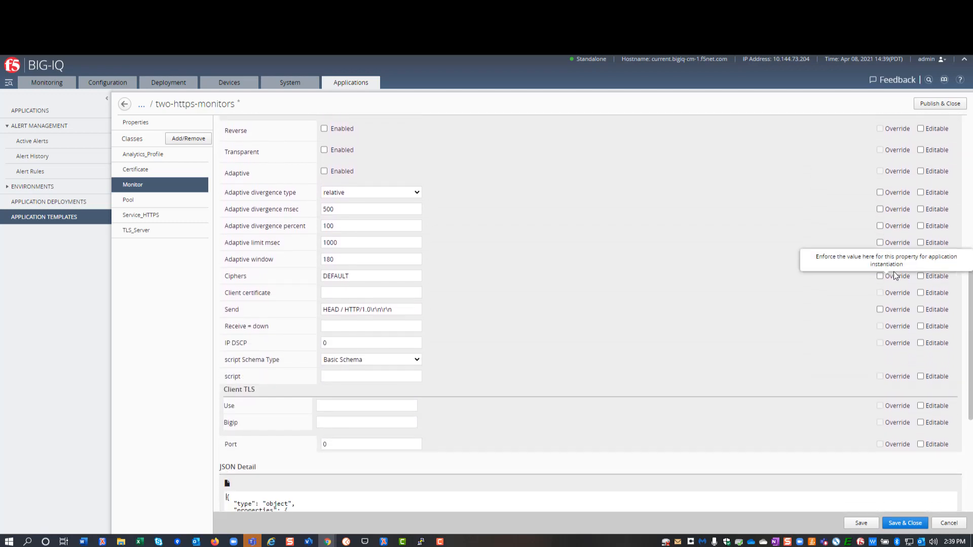
mouse_move(921, 325)
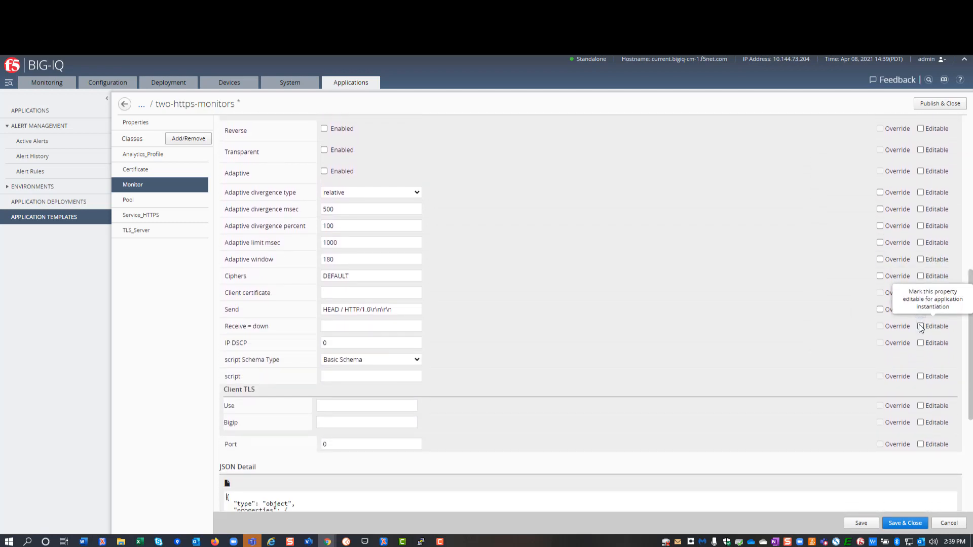
click(920, 325)
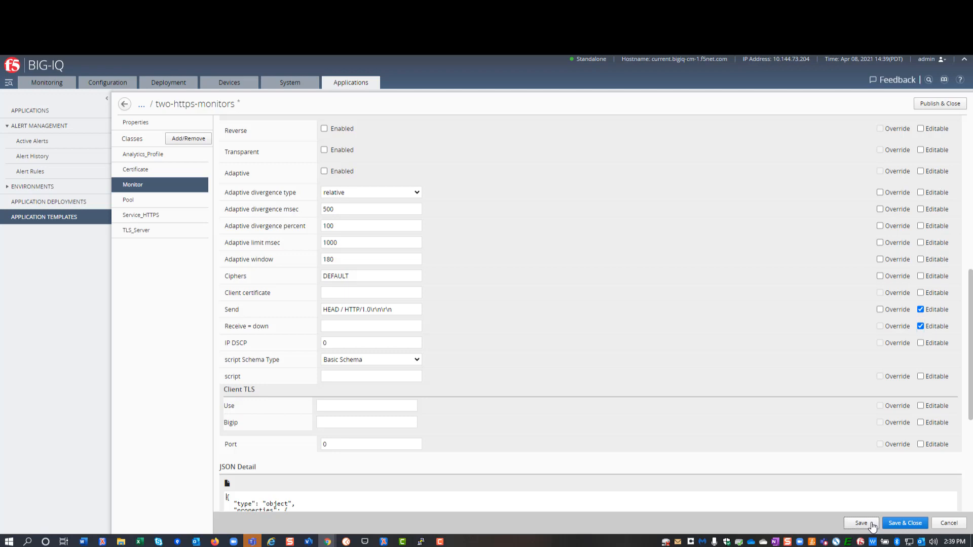
click(861, 523)
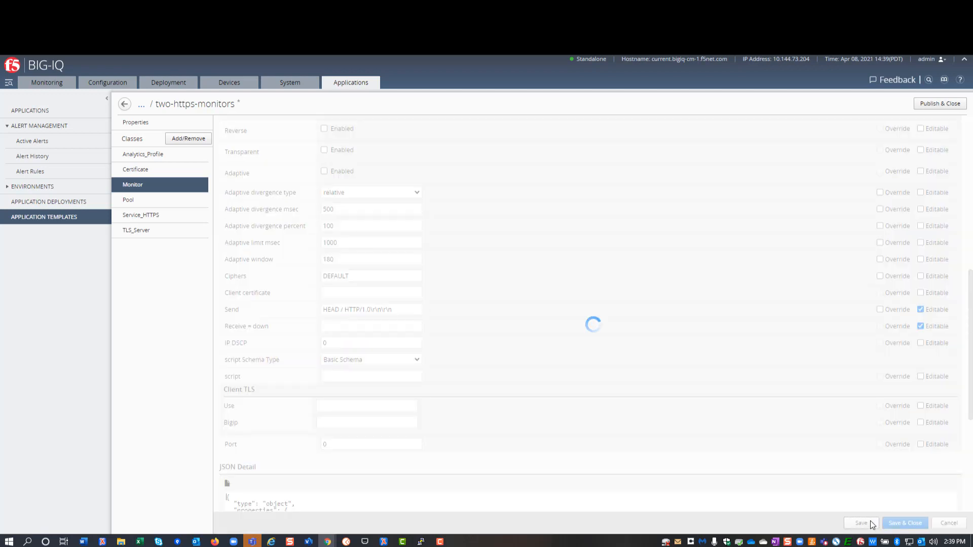
click(904, 523)
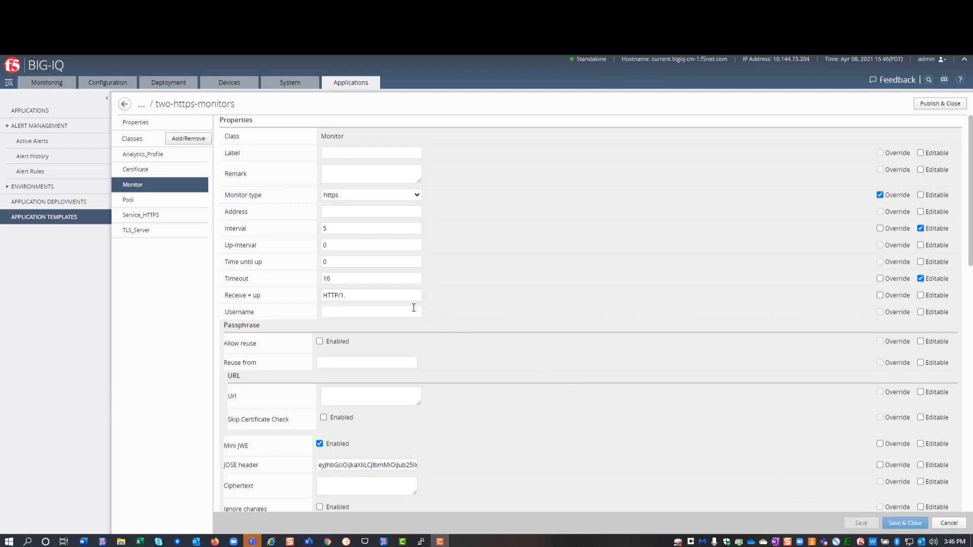
mouse_move(128, 200)
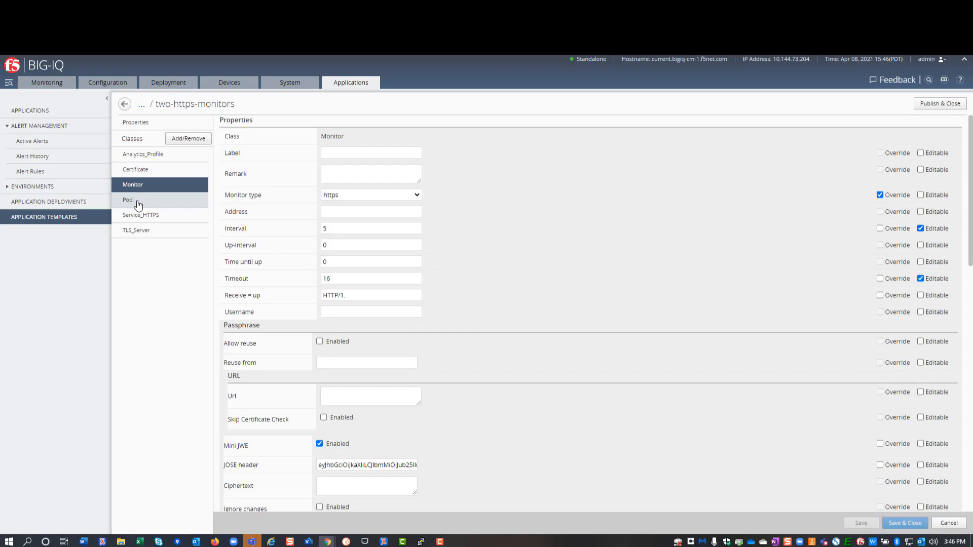
In the Pool class, enable multiple monitor instances and set an editable Use monitor of Monitor
click(127, 200)
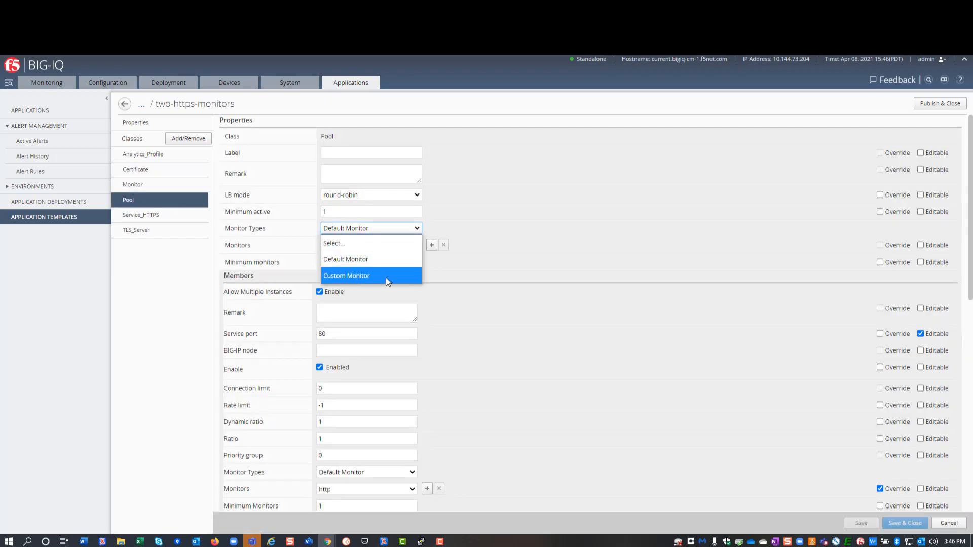
click(347, 275)
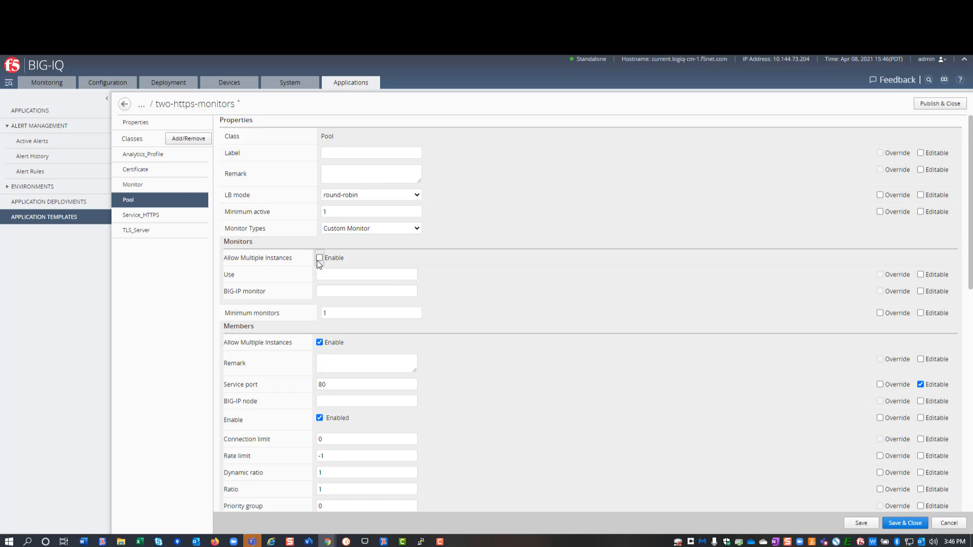
click(319, 258)
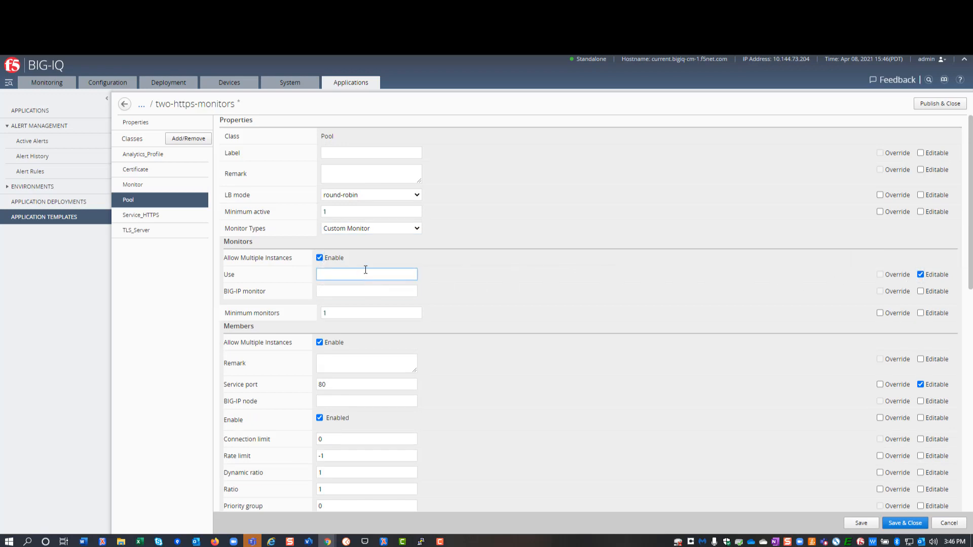
text(Monitor)
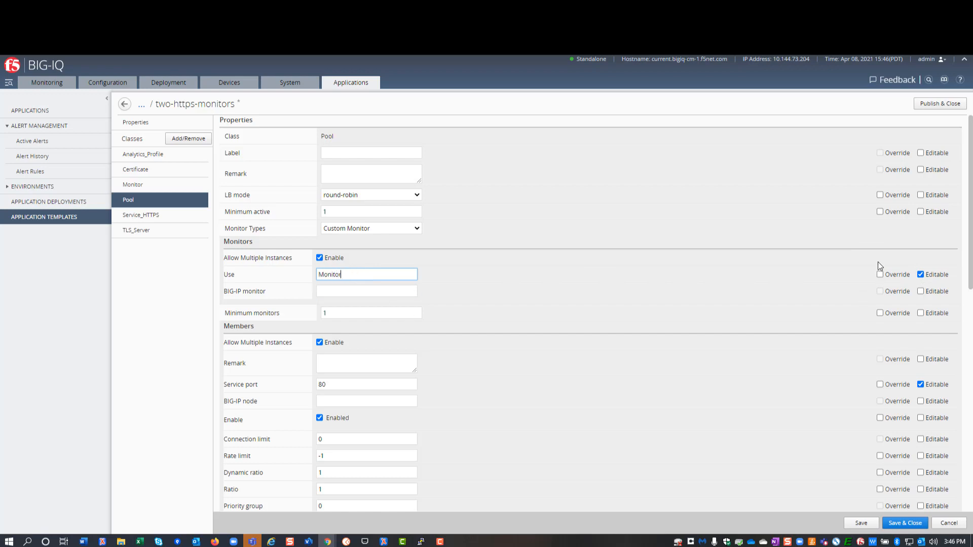
Publish and close the two-https-monitors template, confirming the publish
click(940, 104)
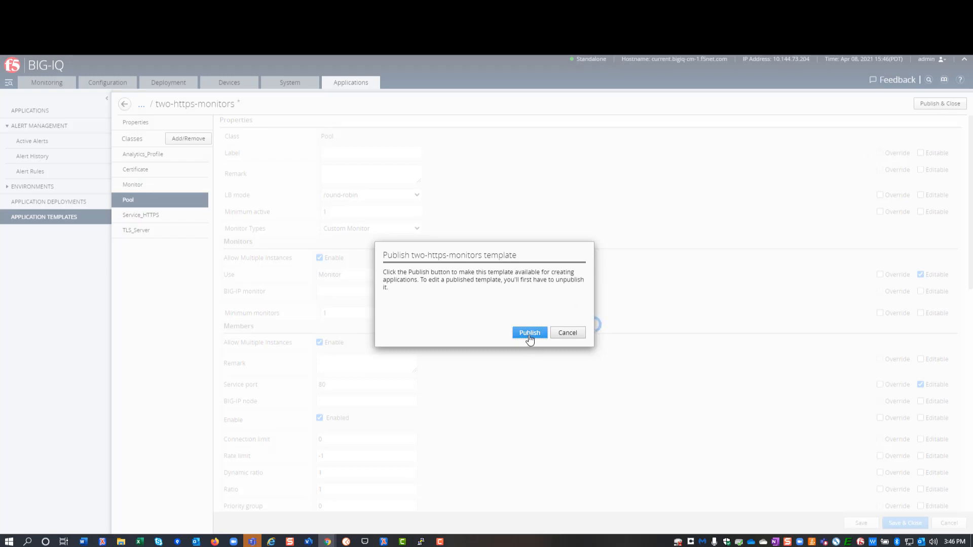
click(529, 332)
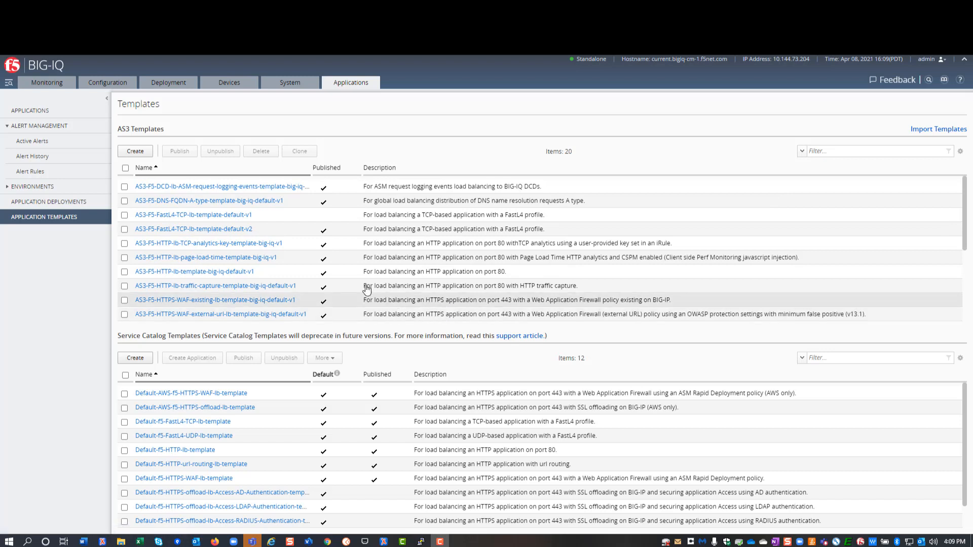
mouse_move(30, 117)
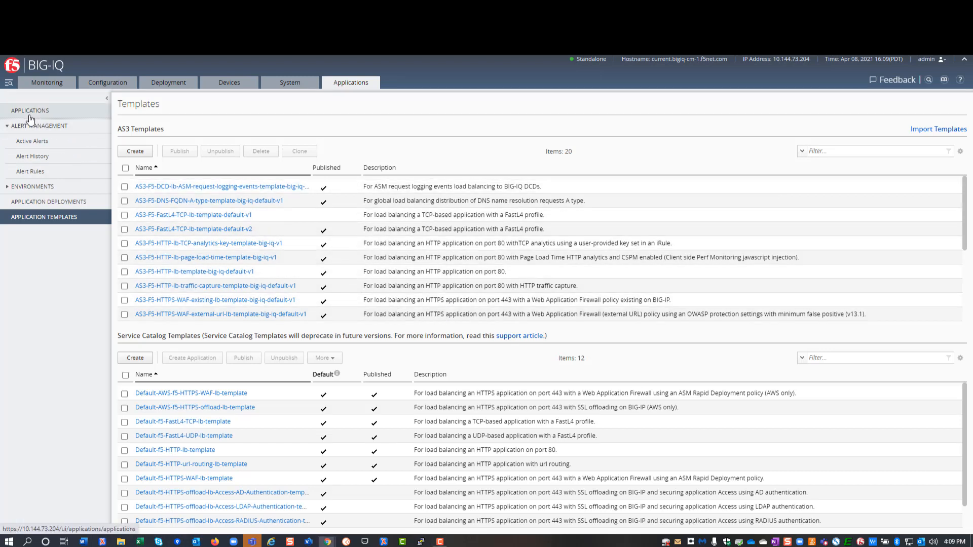
Create a new application named Server Monitors based on the two-https-monitors [AS3] template
click(29, 111)
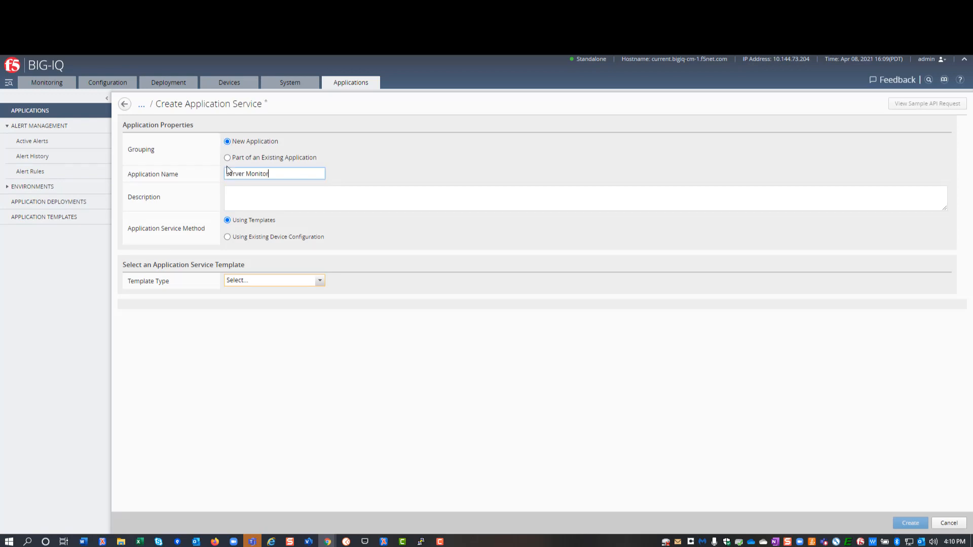
text(s)
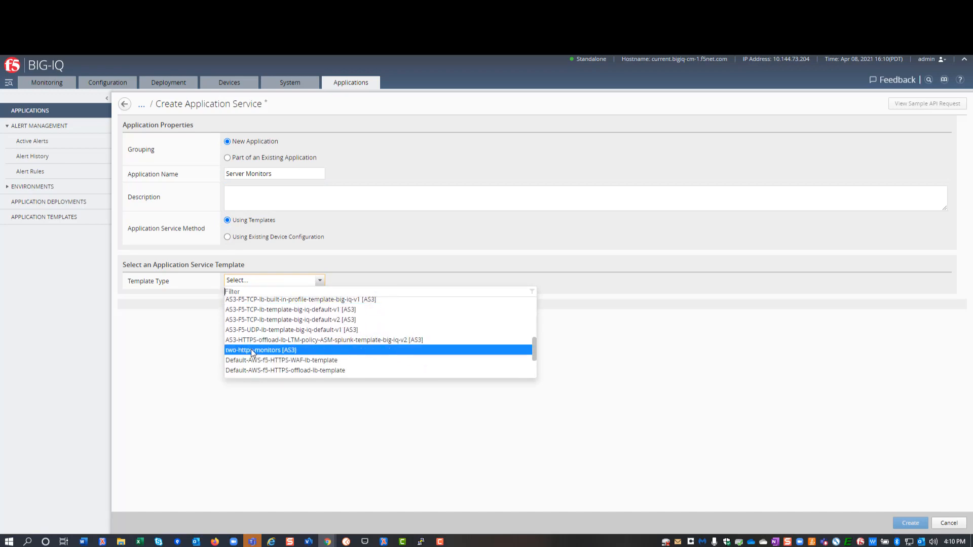
click(261, 350)
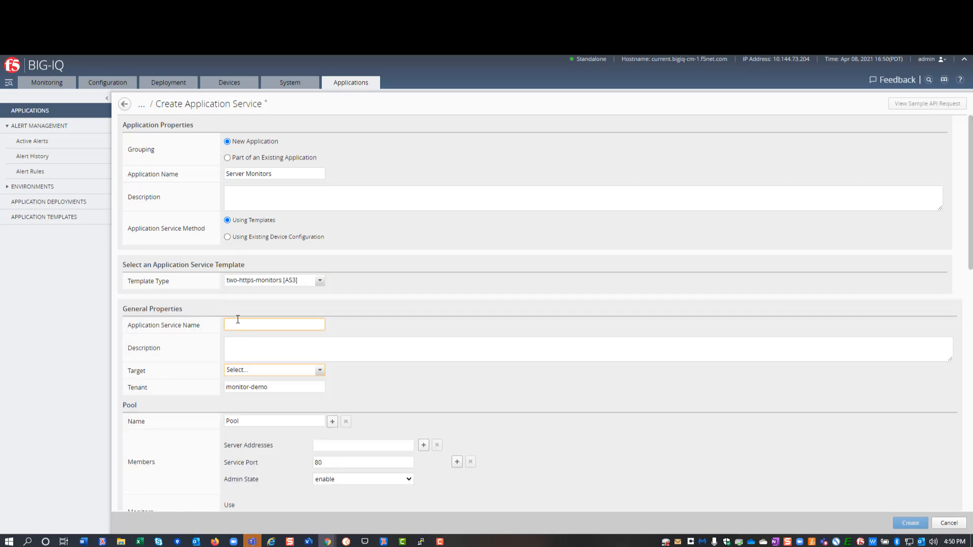
Name the service Monitor-Two-HTTPS-Servers, target jpk-current-1.com, and add server address 10.20.30.04 with monitor Monitor1
text(Monitor-Two)
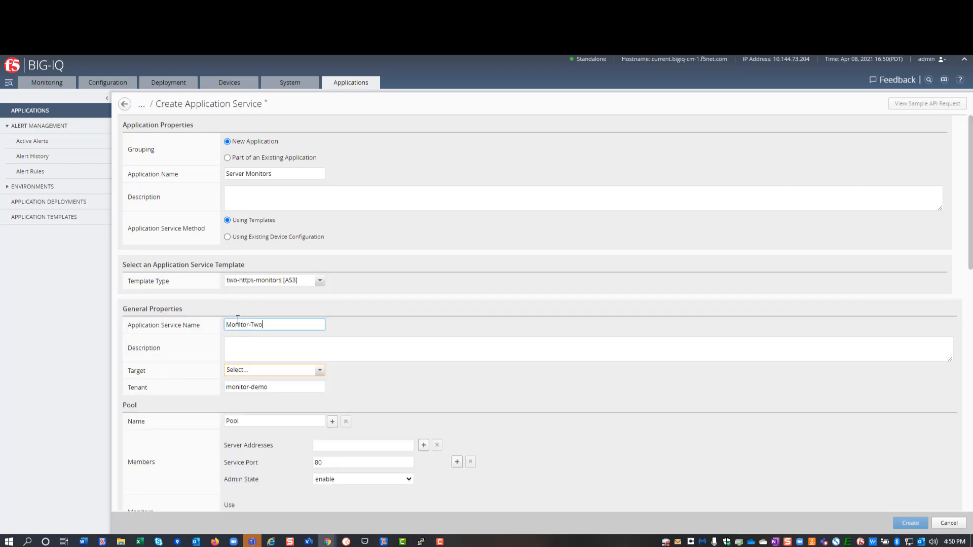
text(-HTTPS)
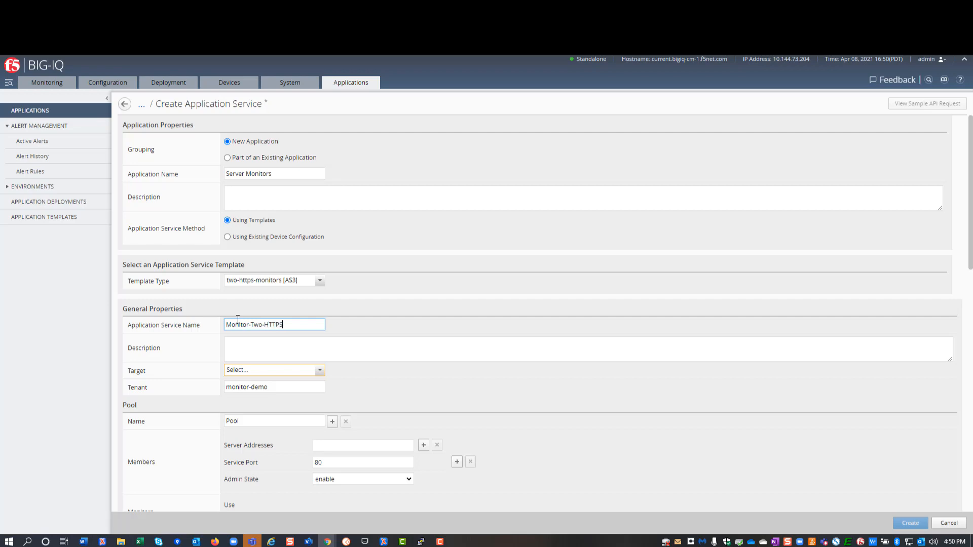
text(-Servers)
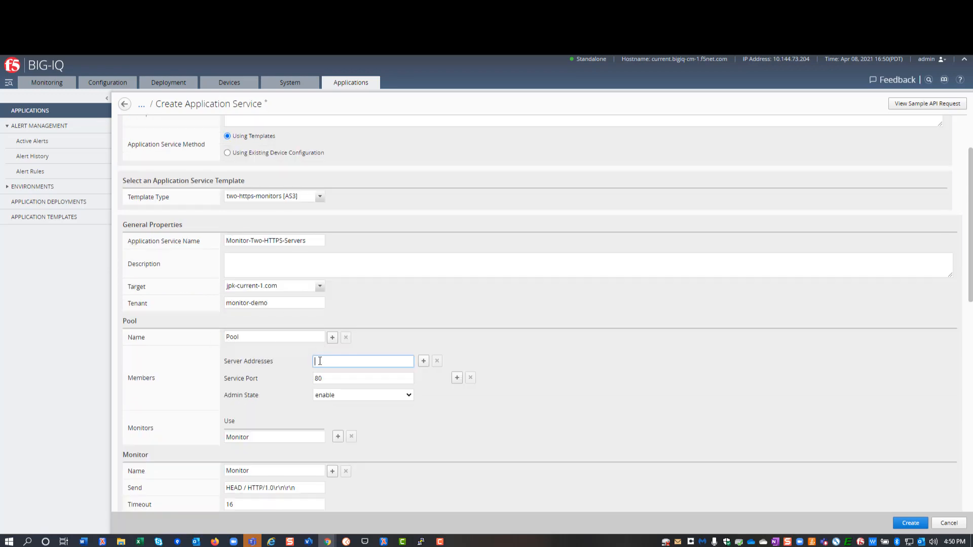
text(10.20.30.04)
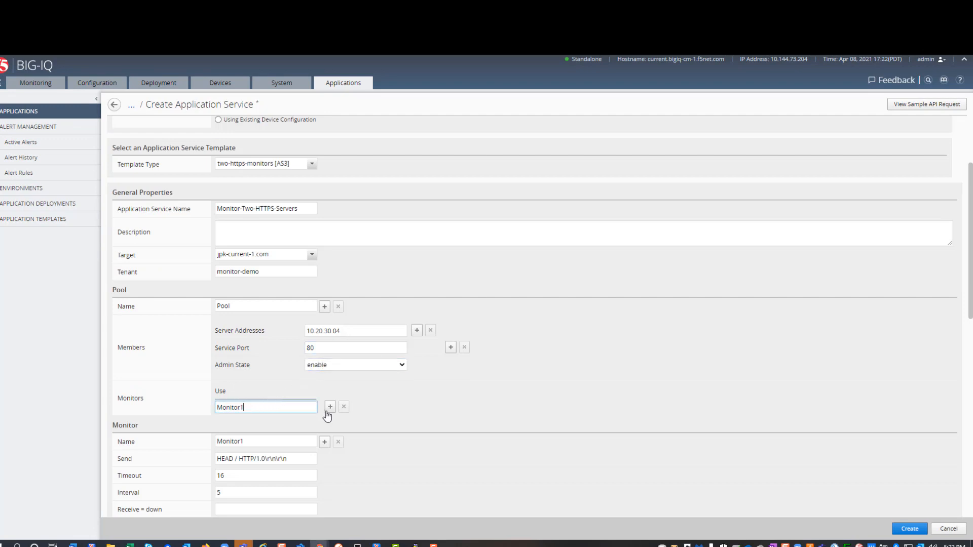
Add Monitor2 as a second pool monitor and give Monitor1 timeout 90, interval 30, receive-down OK-WBS
click(329, 406)
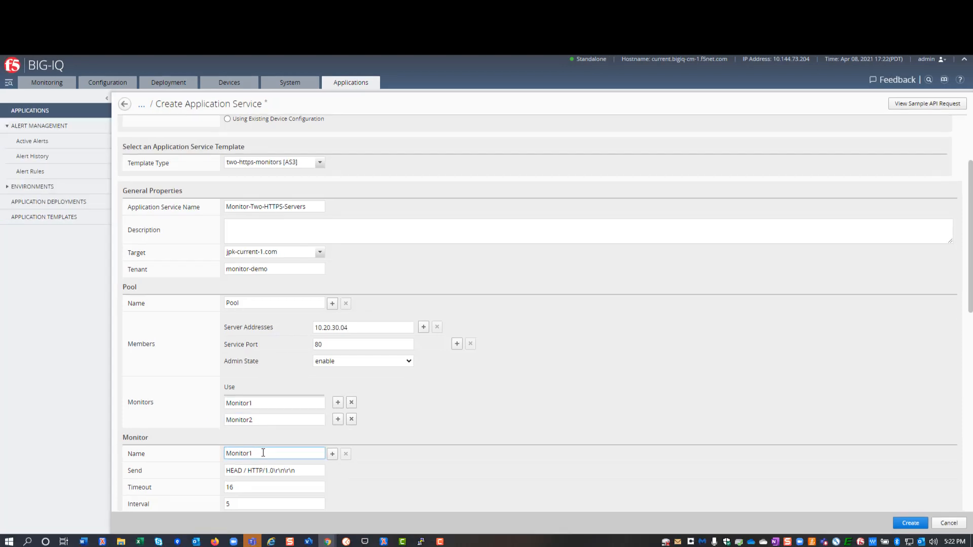
mouse_move(419, 458)
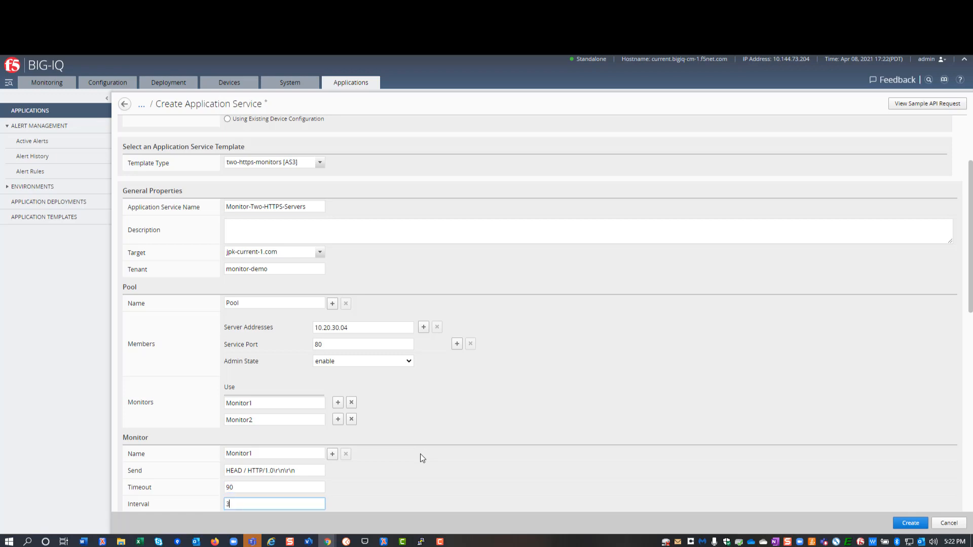
text(0)
text(OK)
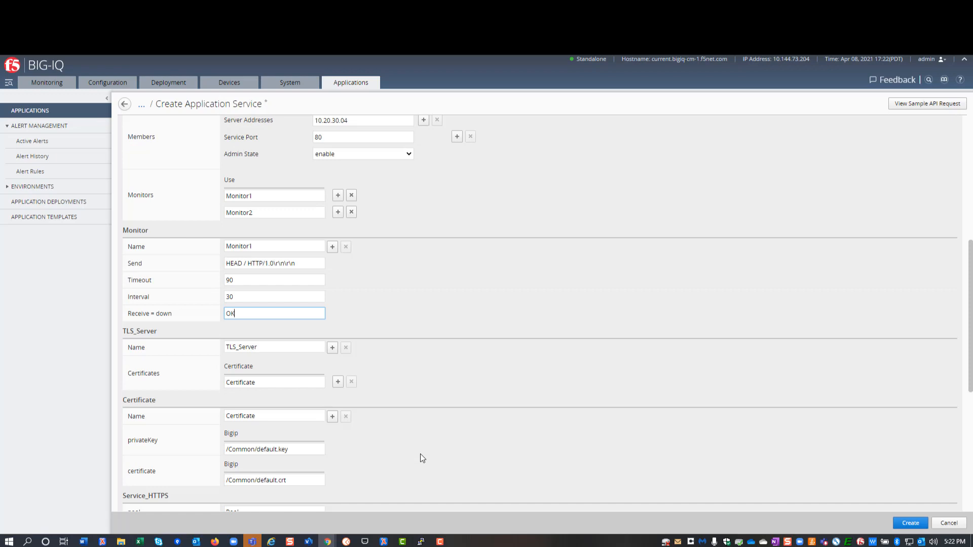
text(-WBS)
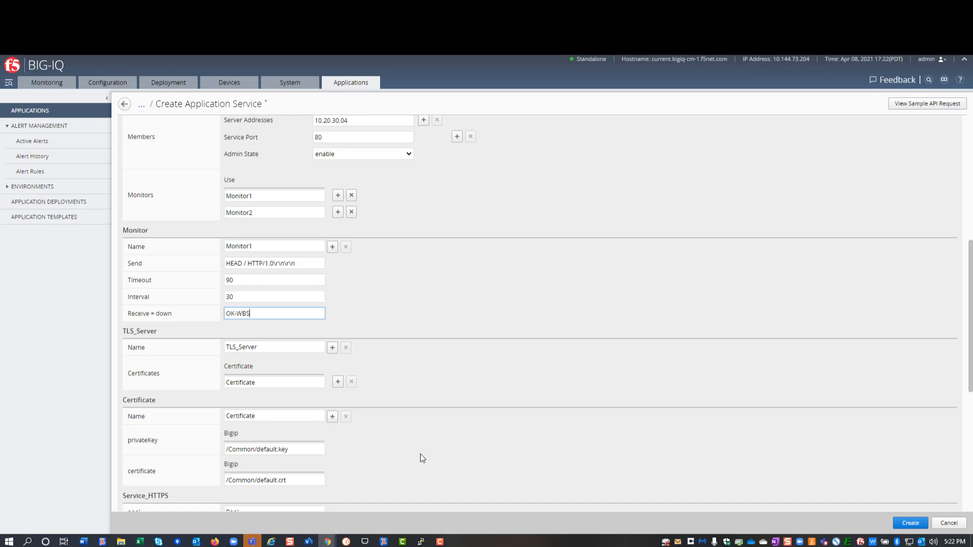
Add monitor definition Monitor2 with timeout 90, interval 30 and receive-down string ServiceRunning
click(333, 247)
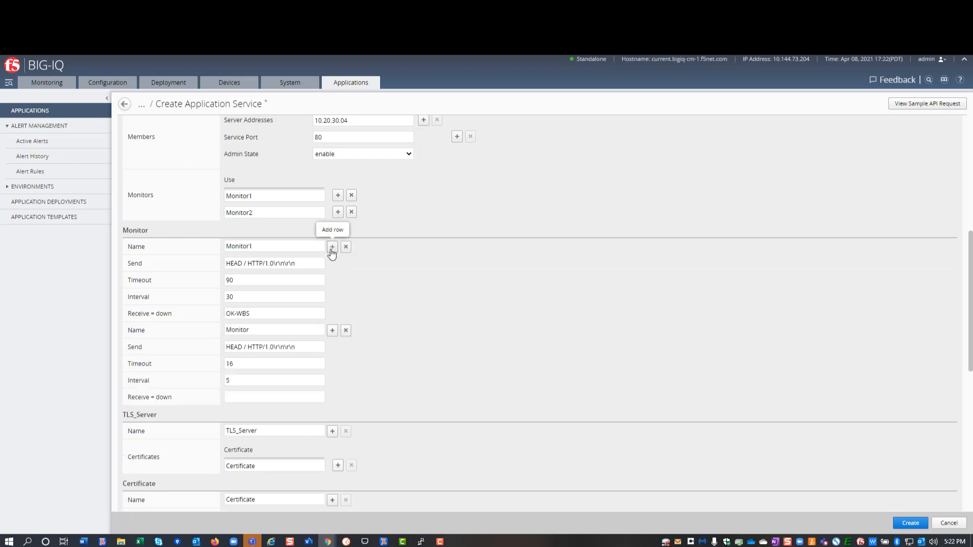
click(273, 330)
text(2)
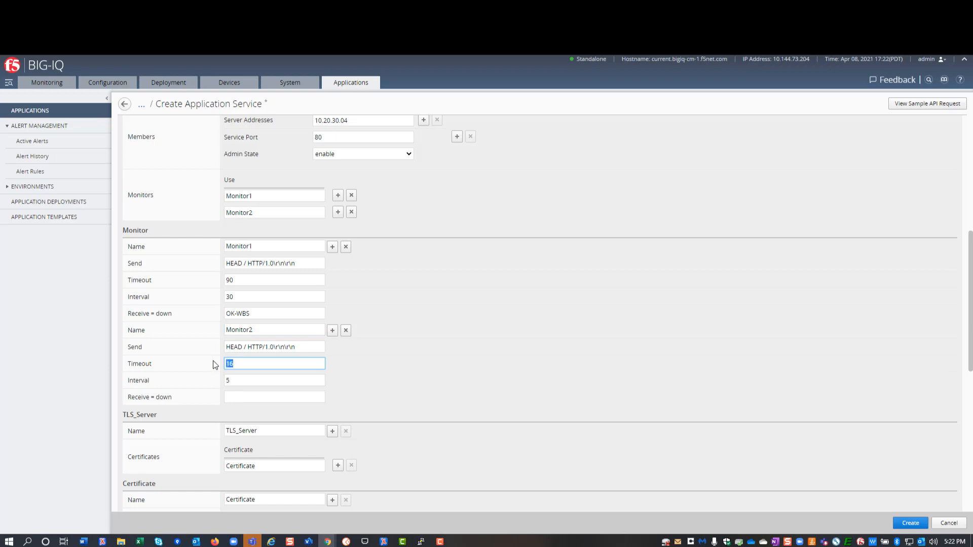
text(5)
text(90)
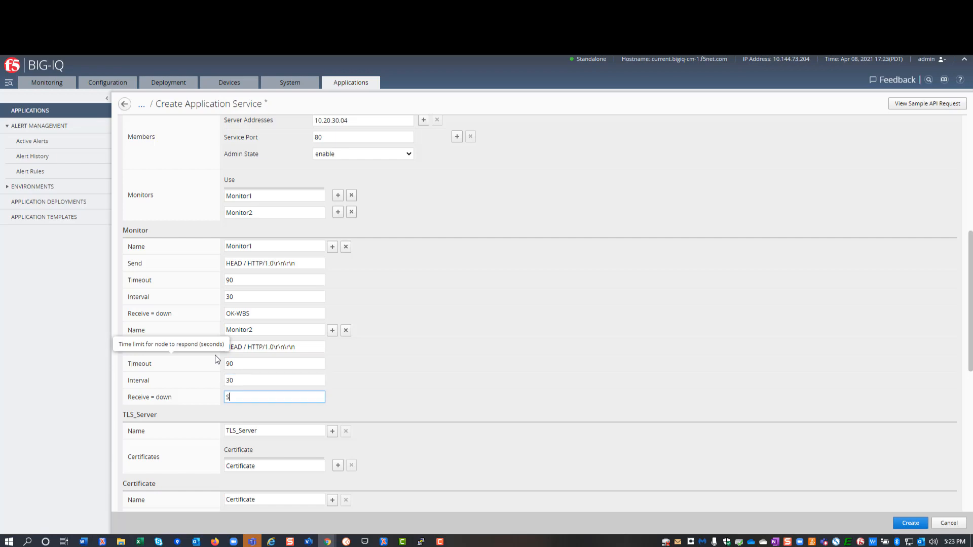
text(ServiceRunning)
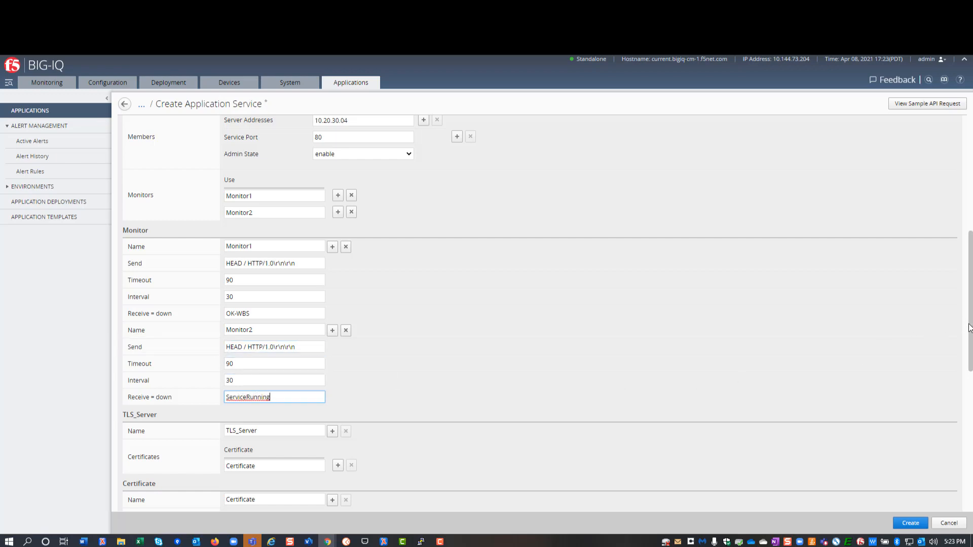
Set the Service_HTTPS virtual address to 172.10.20.30 and create the application service
scroll(down, 3)
text(172.1)
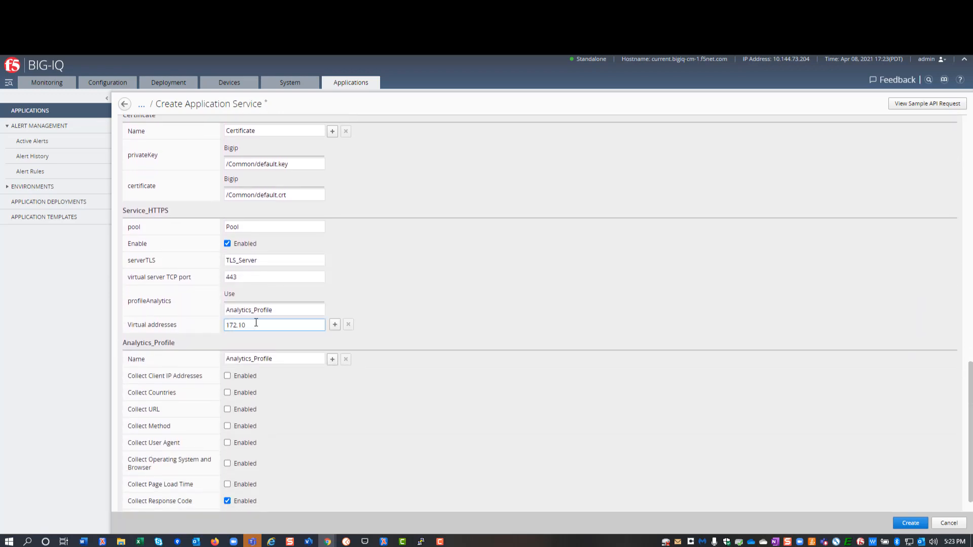
text(.20.30)
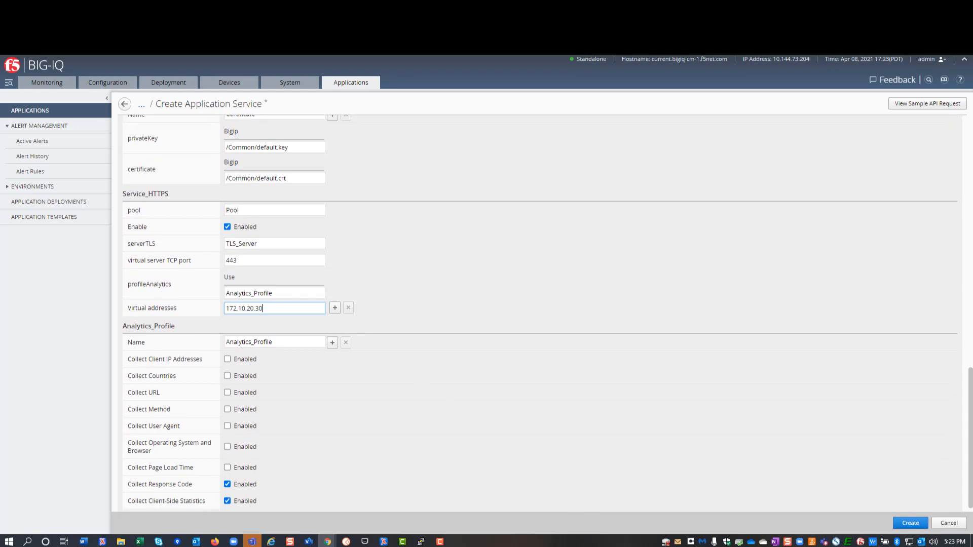
click(910, 523)
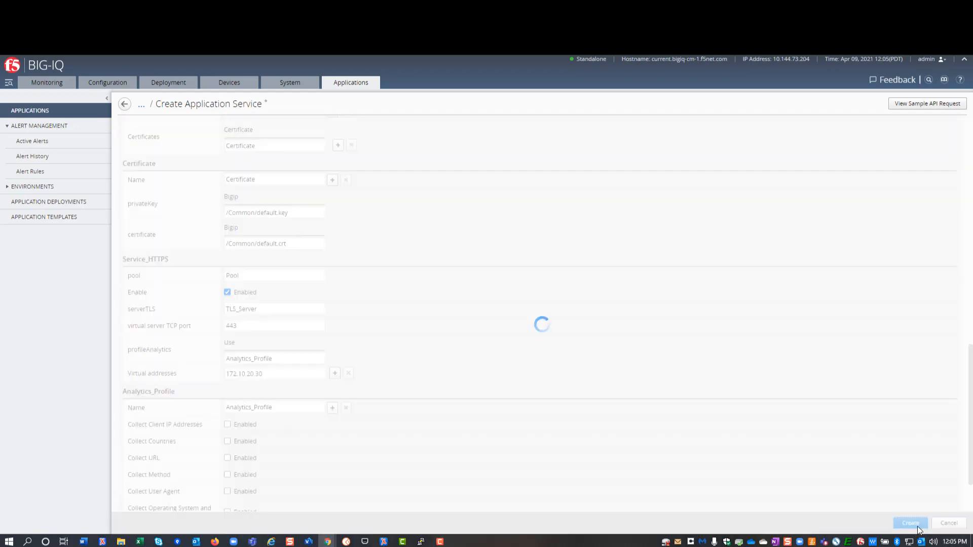
Open the Server Monitors application from the Applications list
click(909, 523)
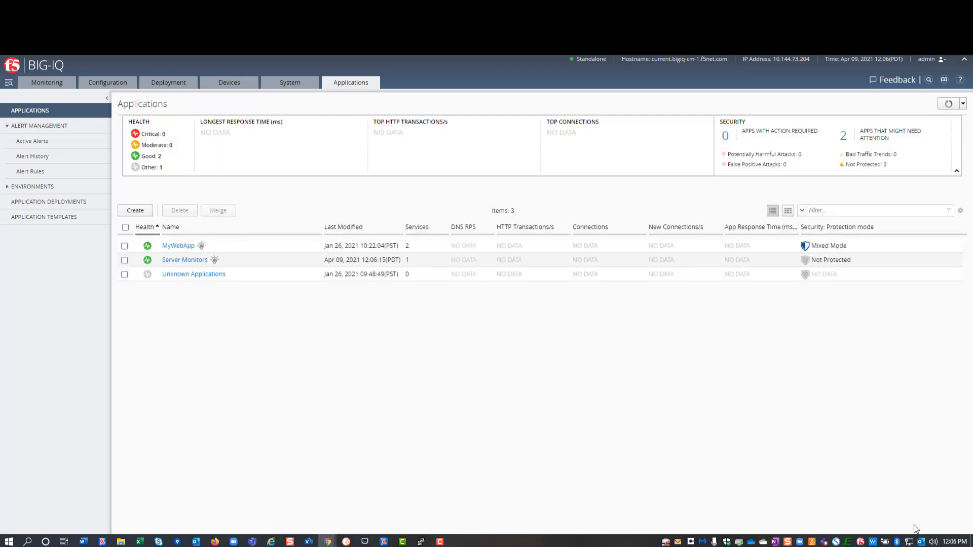
mouse_move(430, 419)
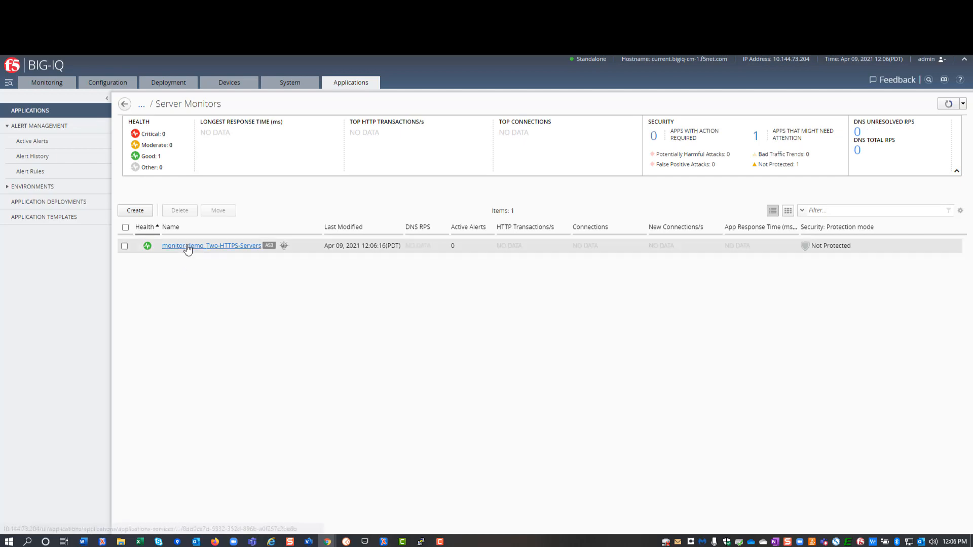
Open the monitor-demo_Two-HTTPS-Servers service and review pool member 10.20.30.4 with Monitor1 and Monitor2
click(212, 245)
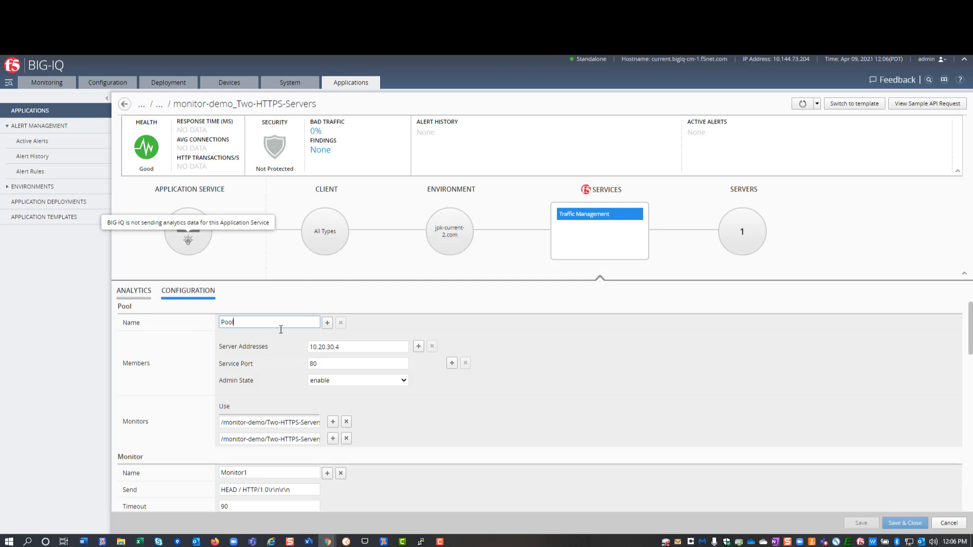
scroll(down, 3)
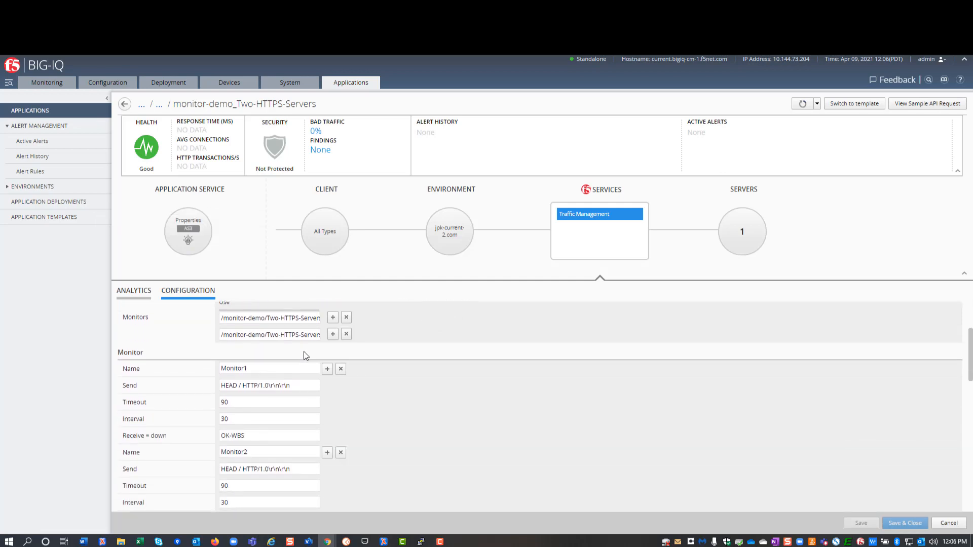
scroll(down, 3)
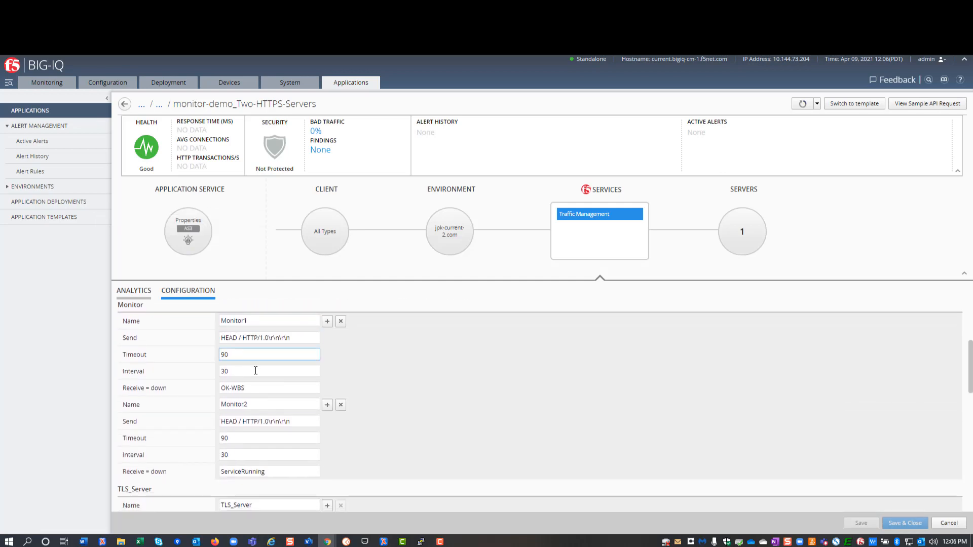